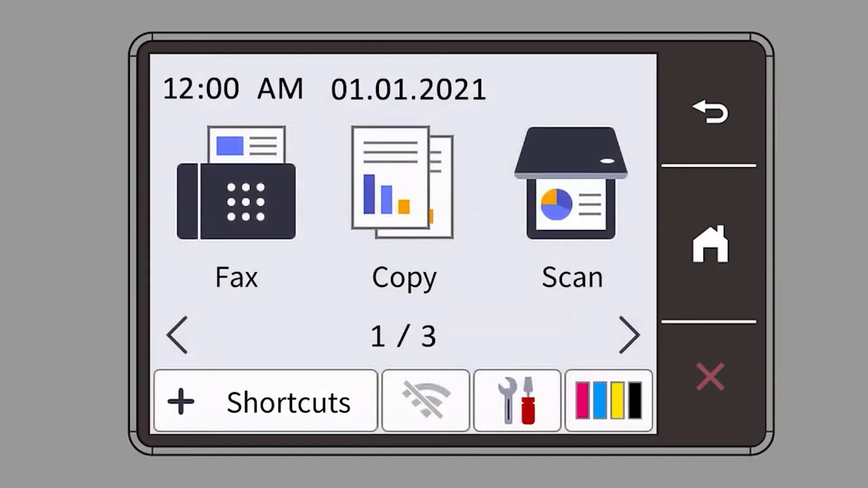
On the printer touchscreen, go to Settings > Network > WLAN (Wi-Fi).
{"action": "left_click", "coordinate": [517, 400]}
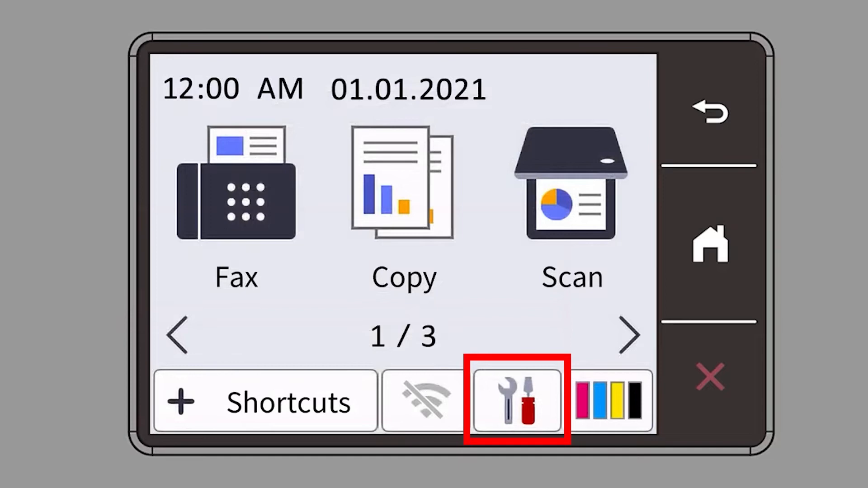
{"action": "left_click", "coordinate": [516, 399]}
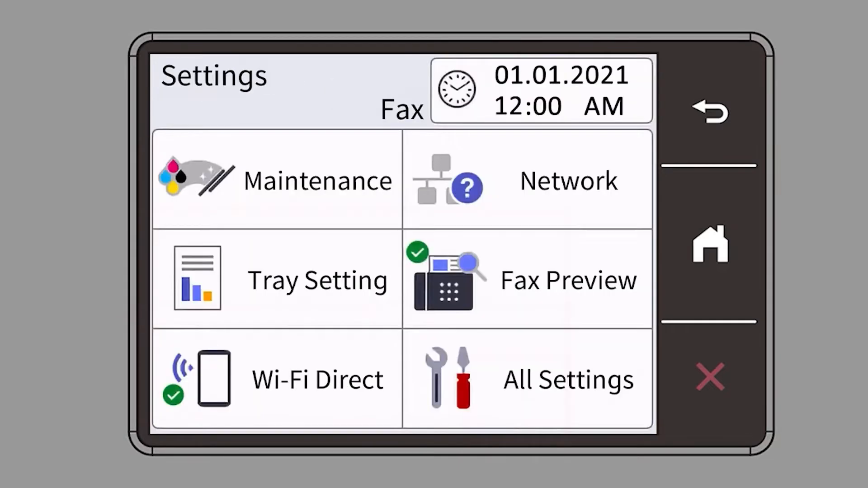
{"action": "left_click", "coordinate": [568, 181]}
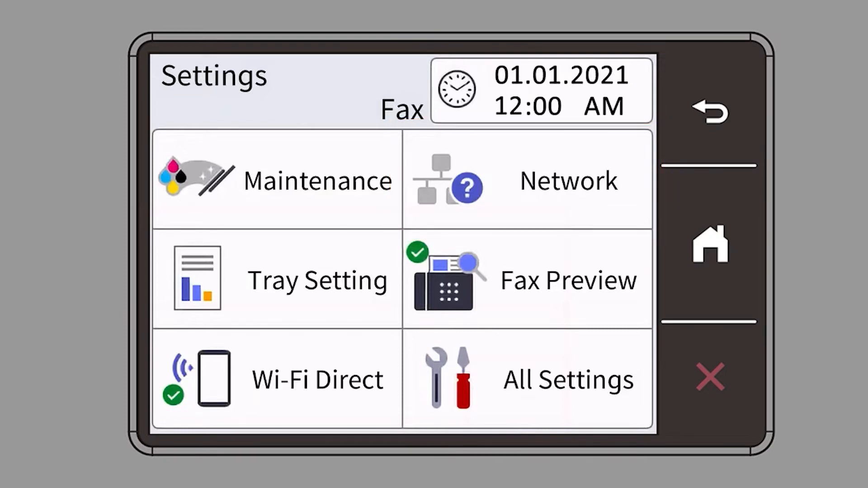
{"action": "left_click", "coordinate": [568, 180]}
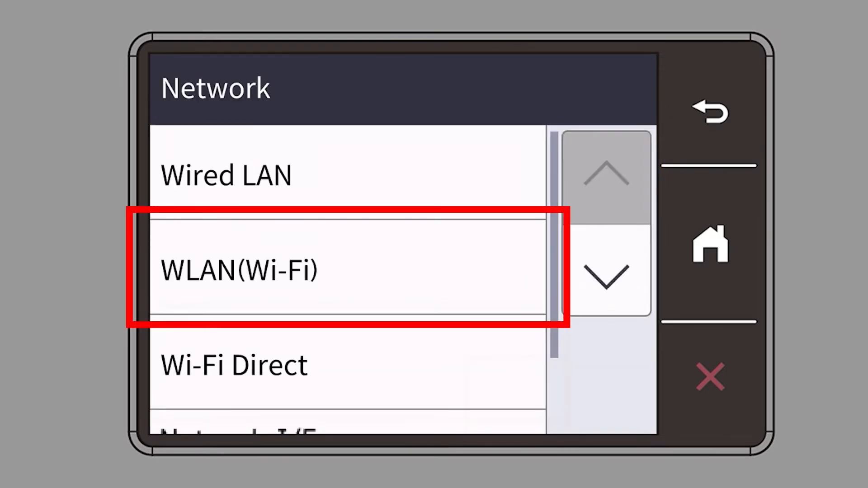
{"action": "left_click", "coordinate": [346, 270]}
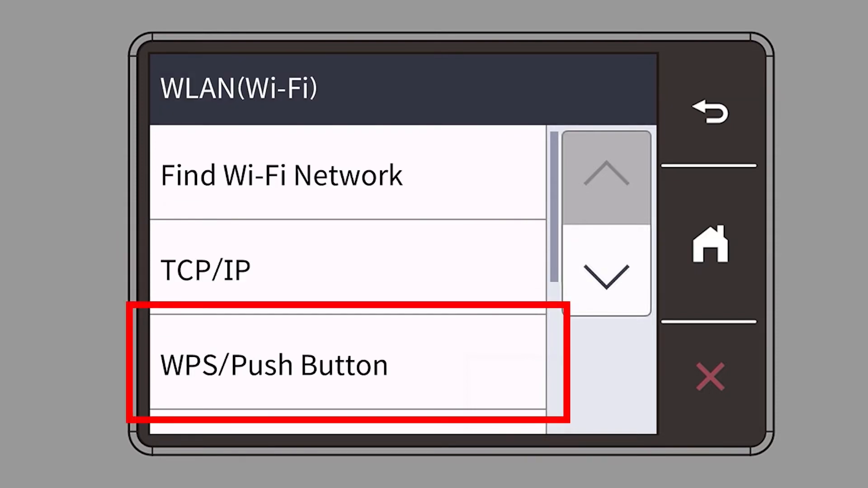
Choose WPS/Push Button, agree to enable WLAN, and confirm WPS started on the router.
{"action": "left_click", "coordinate": [347, 365]}
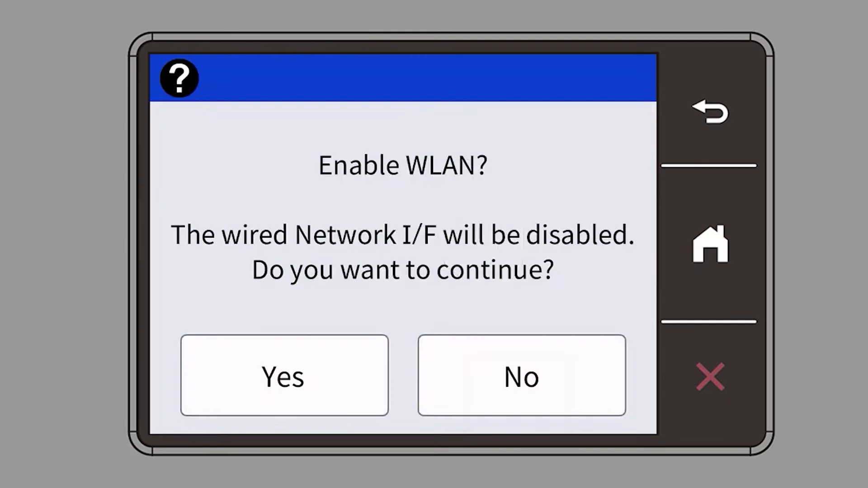
{"action": "left_click", "coordinate": [284, 375]}
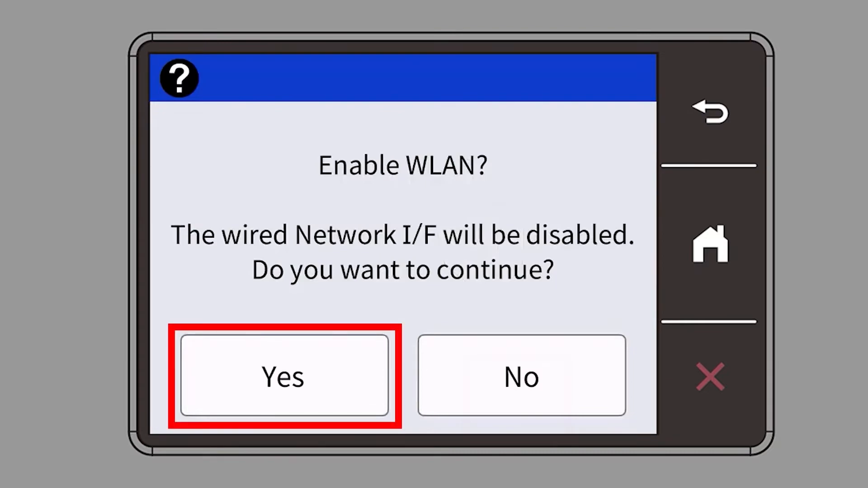
{"action": "left_click", "coordinate": [283, 376]}
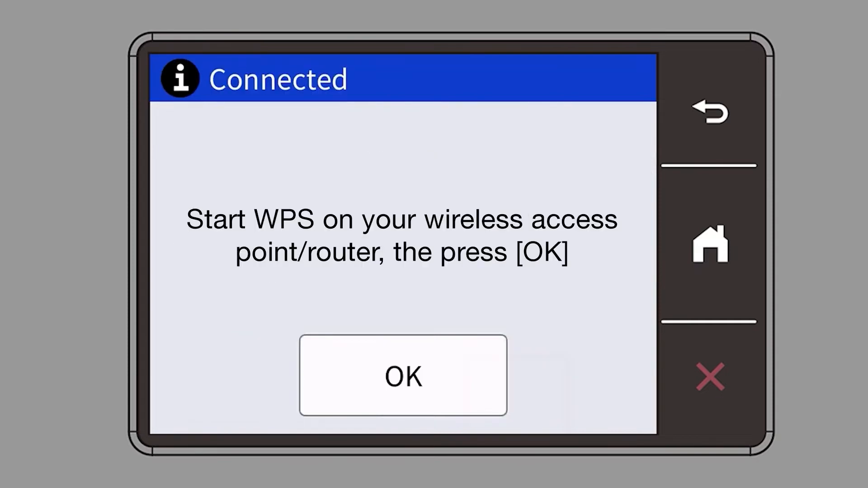
{"action": "left_click", "coordinate": [403, 376]}
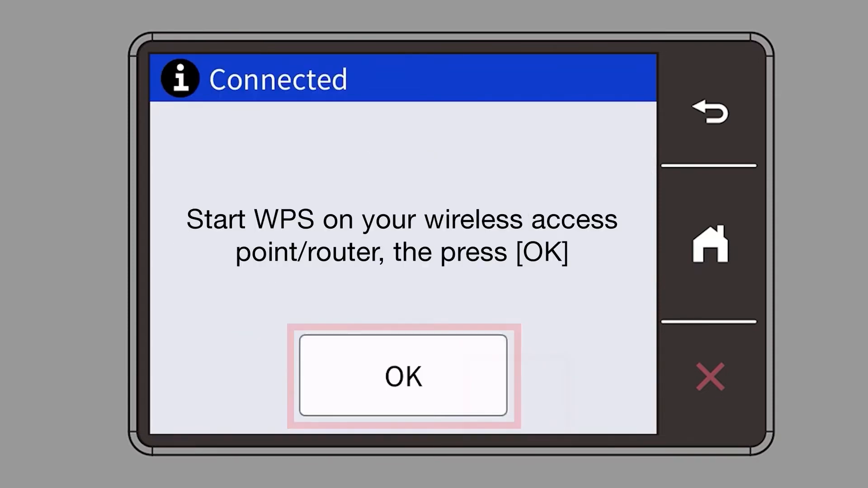
{"action": "left_click", "coordinate": [403, 375]}
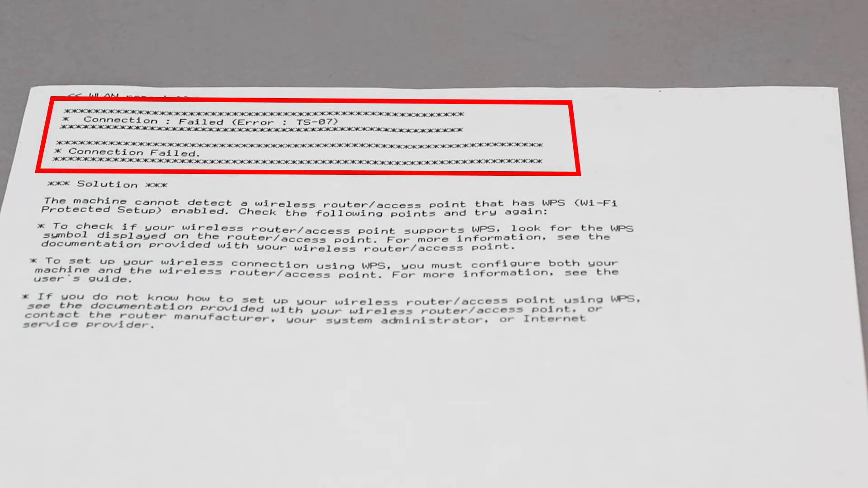
After reading the TS-07 failure report, open the Mac's Apple menu.
{"action": "left_click", "coordinate": [15, 6]}
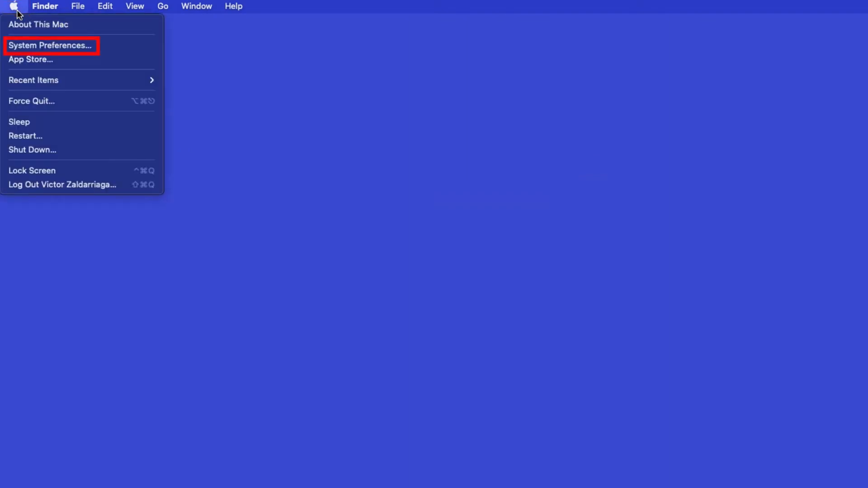
Open System Preferences and go to Printers & Scanners.
{"action": "left_click", "coordinate": [50, 45]}
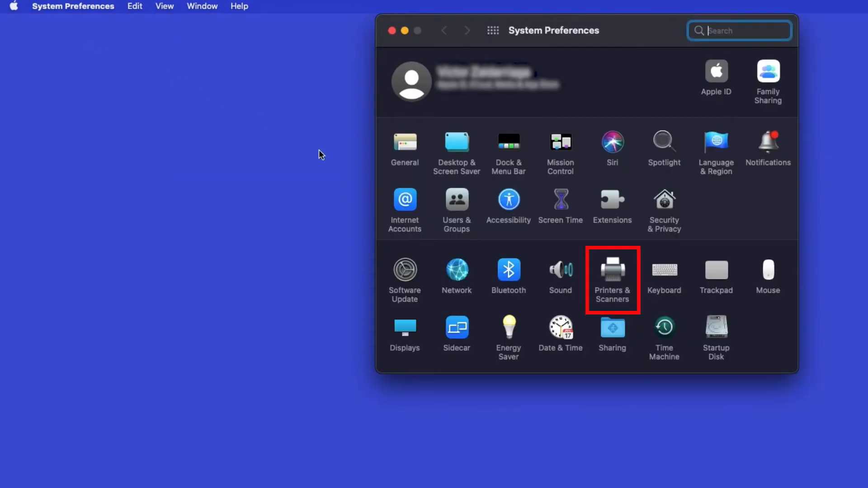
{"action": "left_click", "coordinate": [612, 271]}
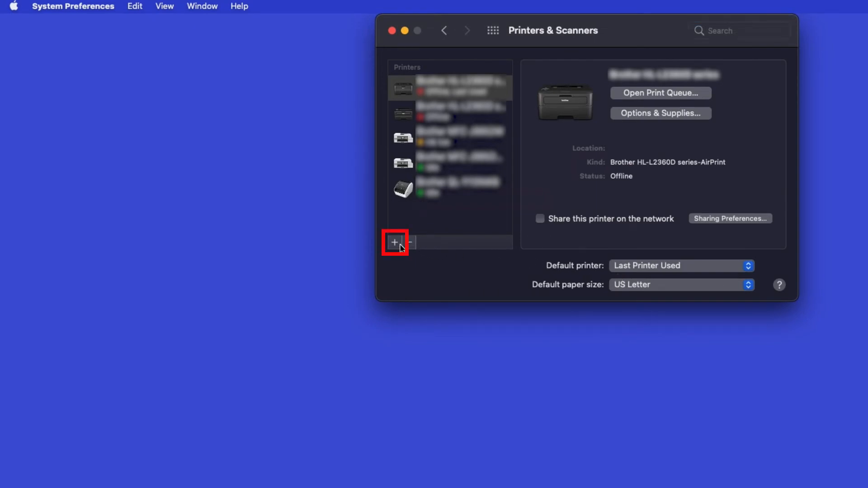
Add the Brother MFC-J5855DW series printer using the AirPrint driver.
{"action": "left_click", "coordinate": [395, 242]}
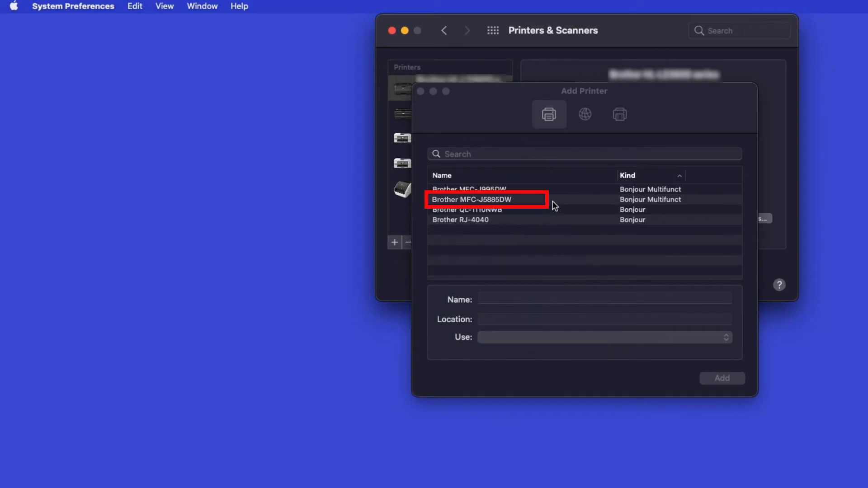
{"action": "left_click", "coordinate": [485, 200]}
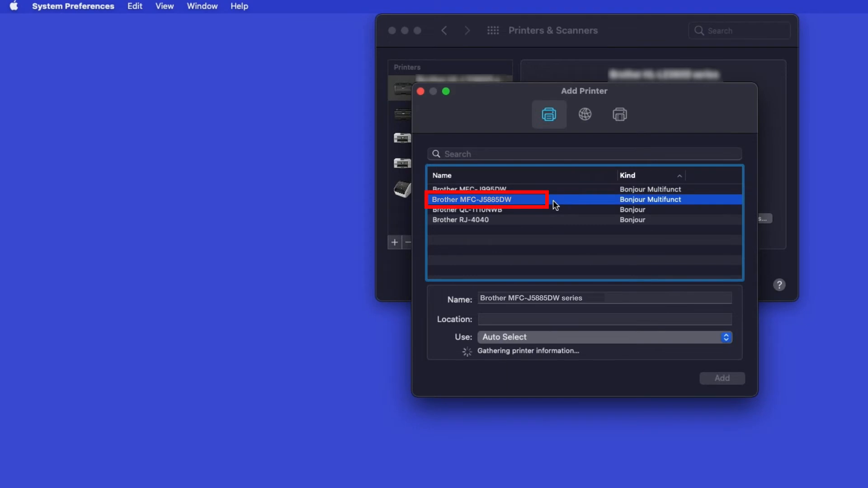
{"action": "left_click", "coordinate": [604, 337]}
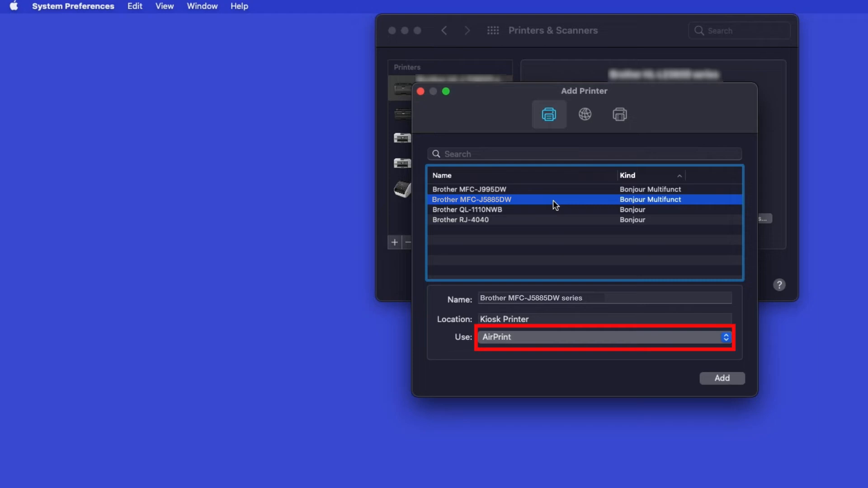
{"action": "left_click", "coordinate": [722, 379]}
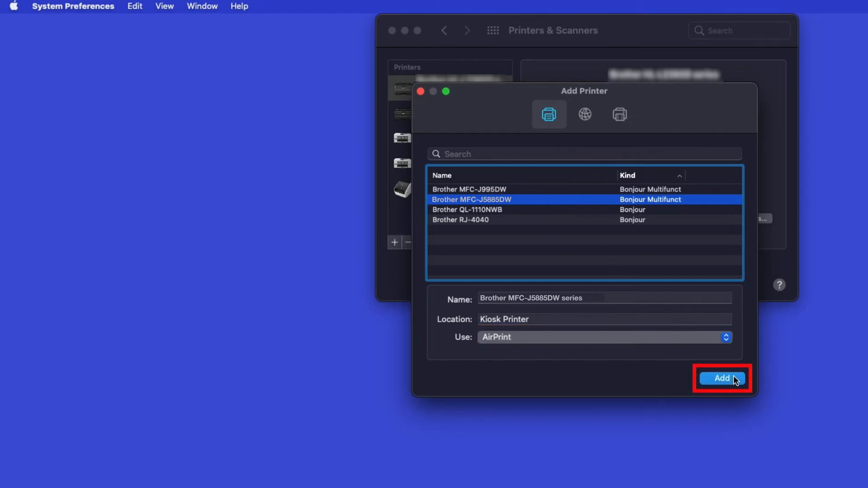
{"action": "left_click", "coordinate": [722, 378]}
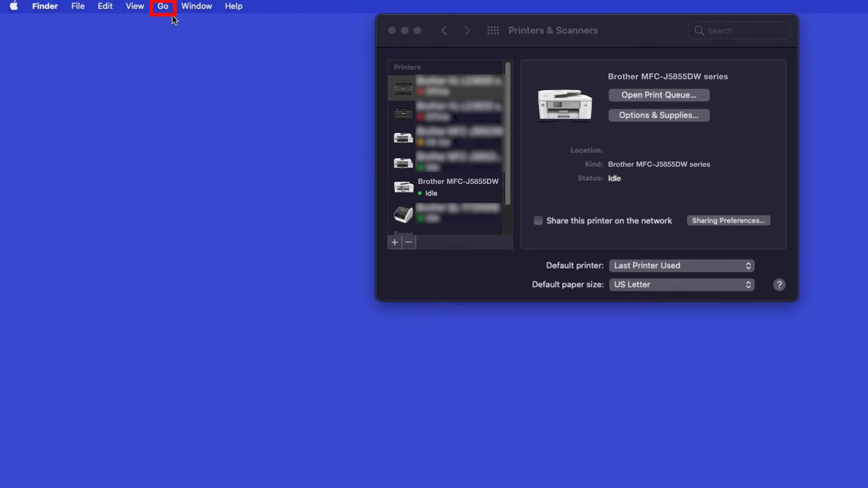
Open Applications via Finder's Go menu and launch the App Store.
{"action": "left_click", "coordinate": [162, 6]}
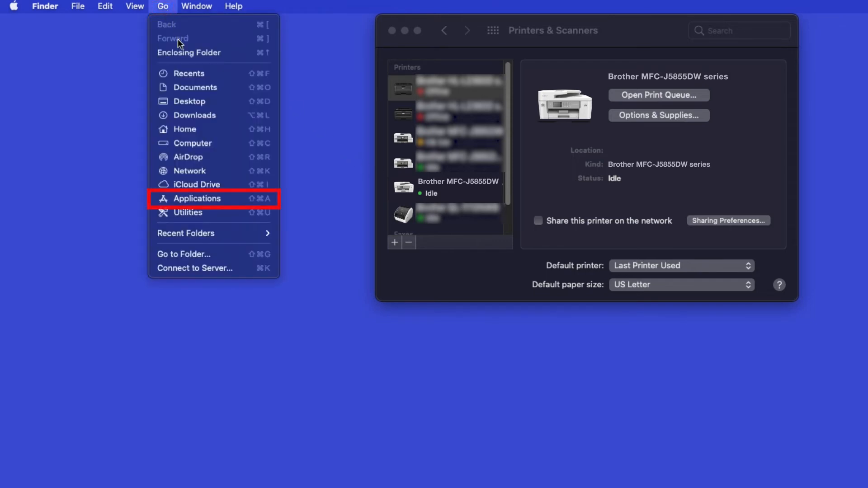
{"action": "mouse_move", "coordinate": [196, 199]}
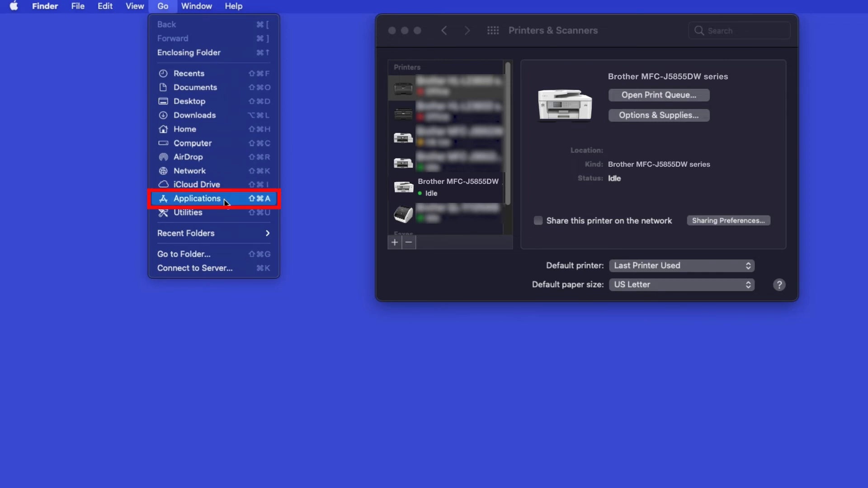
{"action": "left_click", "coordinate": [197, 199]}
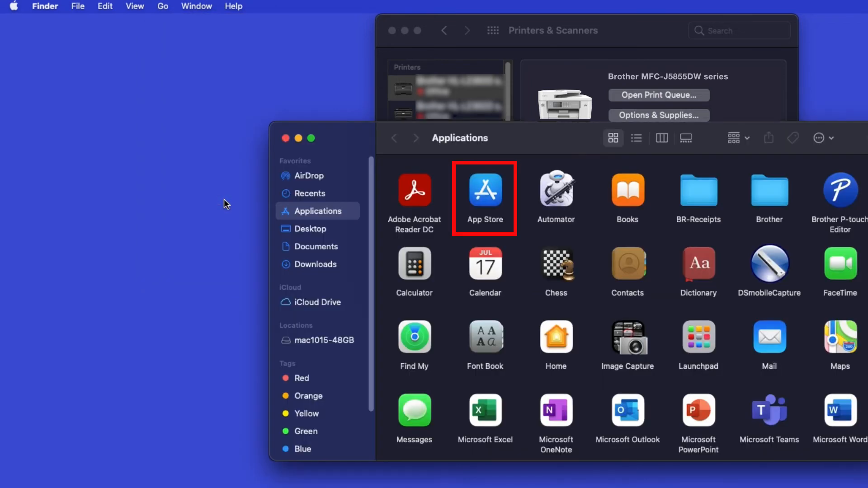
{"action": "mouse_move", "coordinate": [500, 204]}
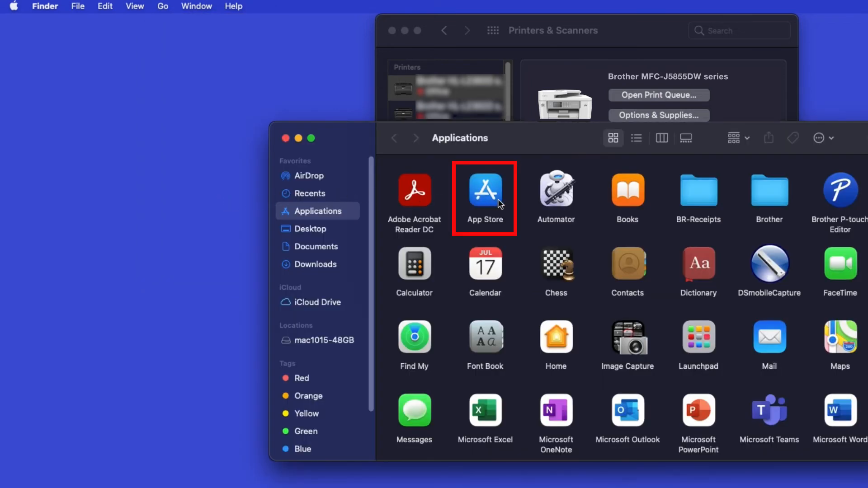
{"action": "double_click", "coordinate": [485, 190]}
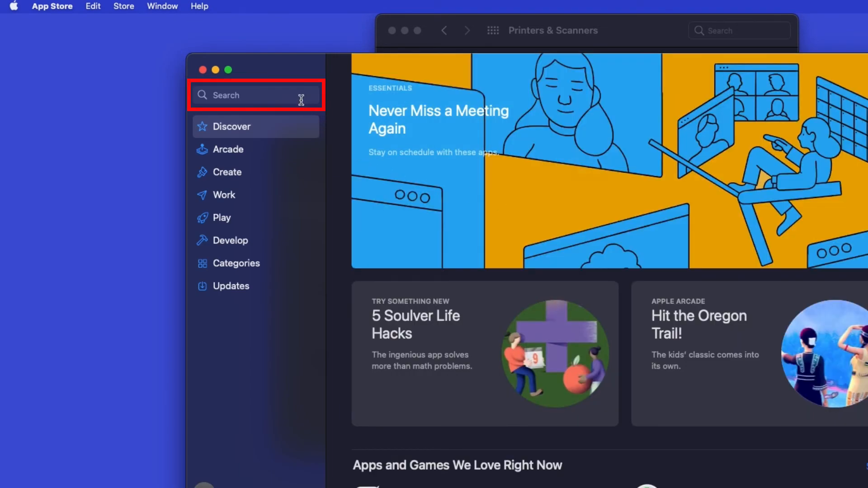
Search 'brother', download Brother iPrint&Scan, and open it.
{"action": "type", "text": "brother"}
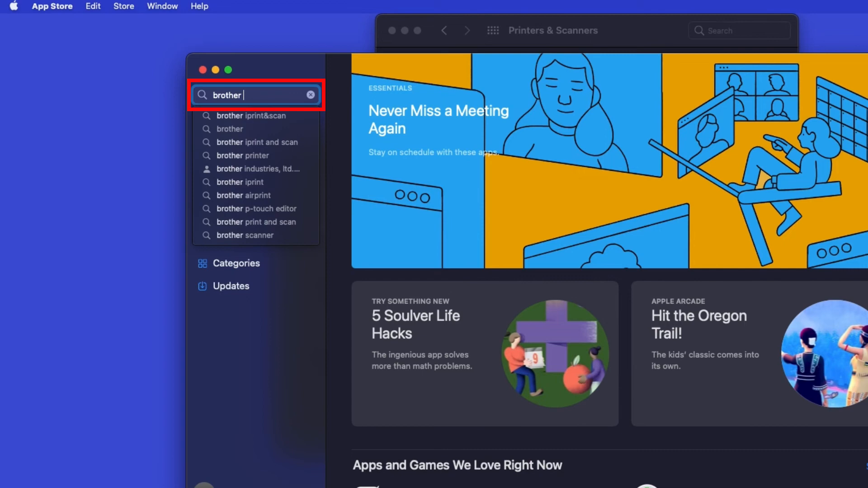
{"action": "left_click", "coordinate": [250, 115]}
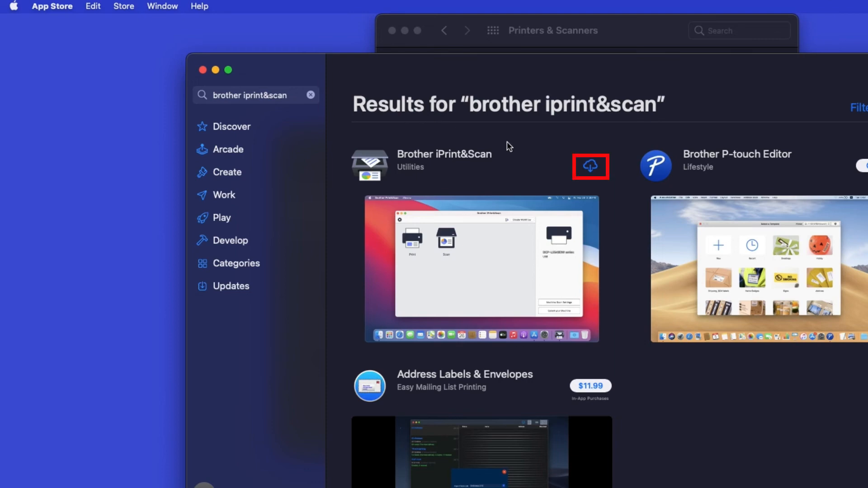
{"action": "left_click", "coordinate": [590, 166]}
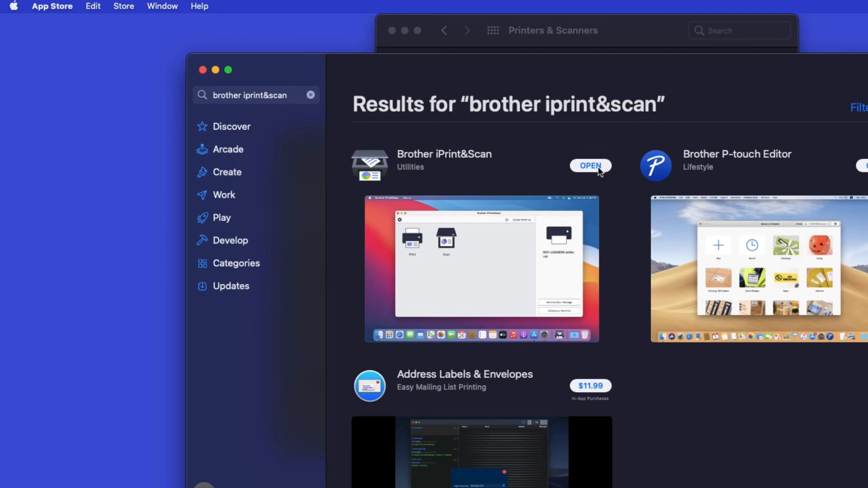
{"action": "left_click", "coordinate": [590, 165]}
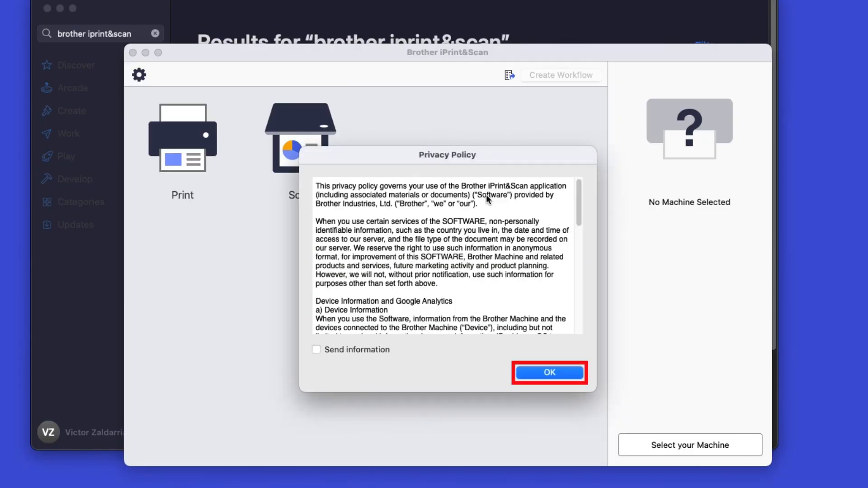
Accept the iPrint&Scan privacy policy and search for network machines.
{"action": "left_click", "coordinate": [549, 373]}
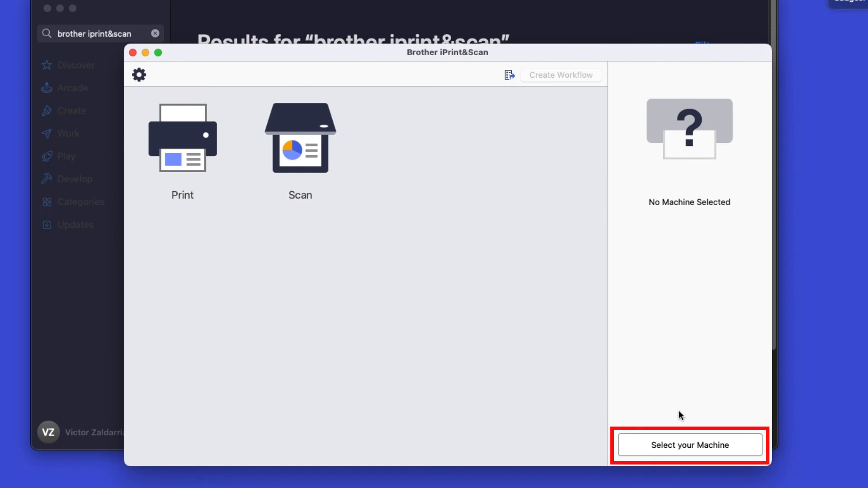
{"action": "left_click", "coordinate": [689, 445]}
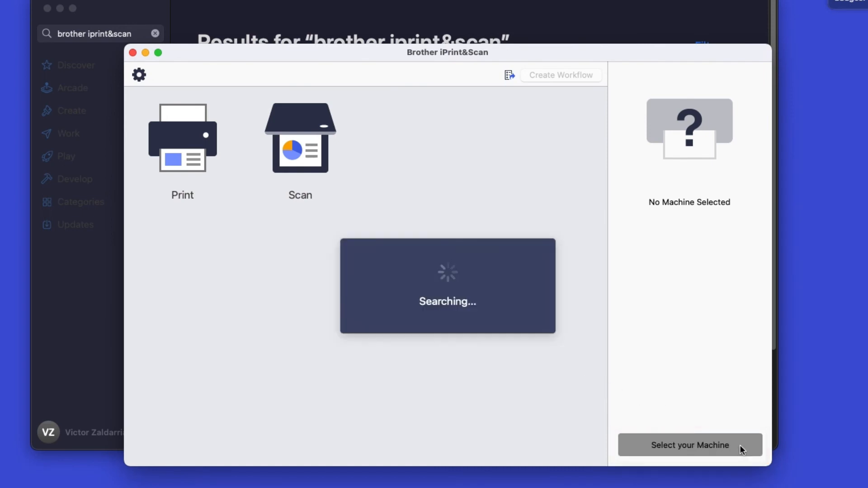
{"action": "left_click", "coordinate": [690, 445]}
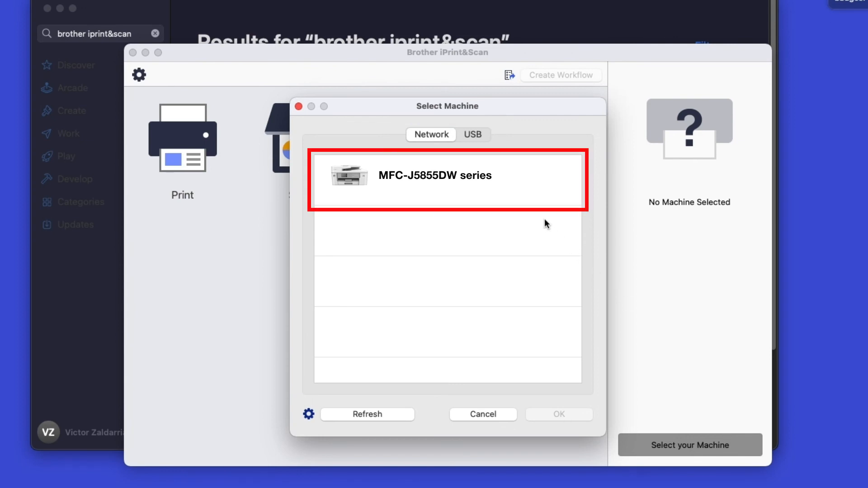
Select MFC-J5855DW series from the Network list and dismiss the Selected Machine confirmation.
{"action": "left_click", "coordinate": [447, 175]}
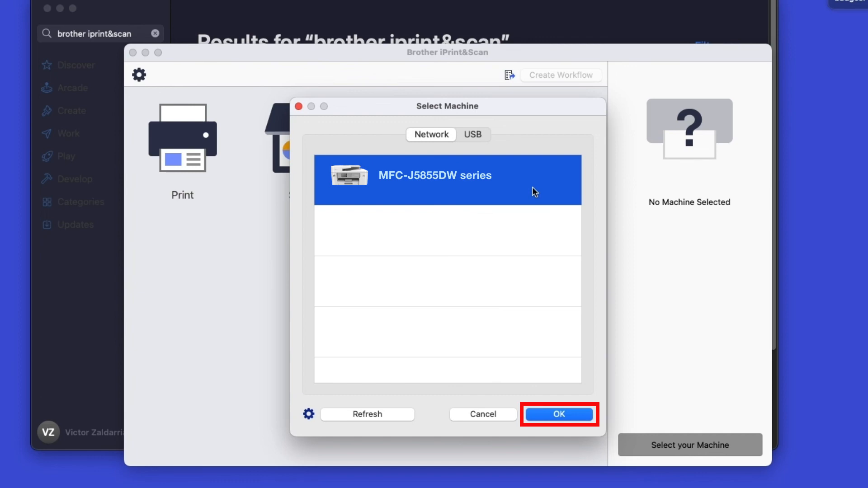
{"action": "left_click", "coordinate": [560, 414]}
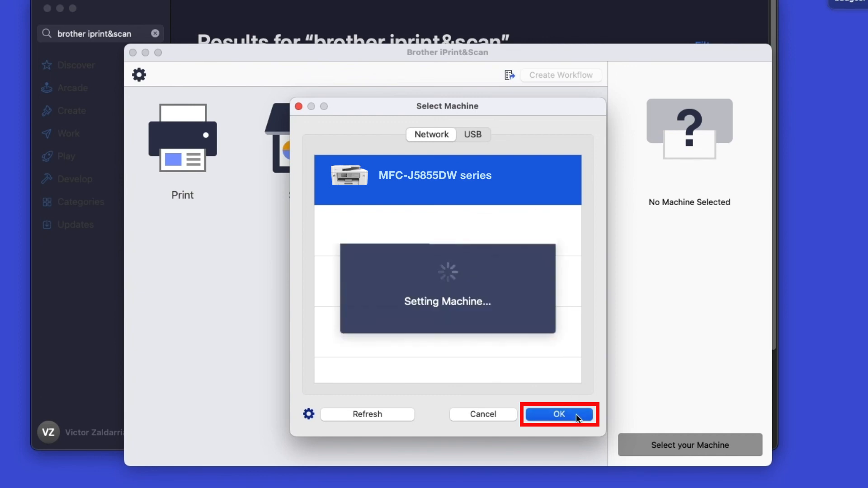
{"action": "left_click", "coordinate": [560, 414]}
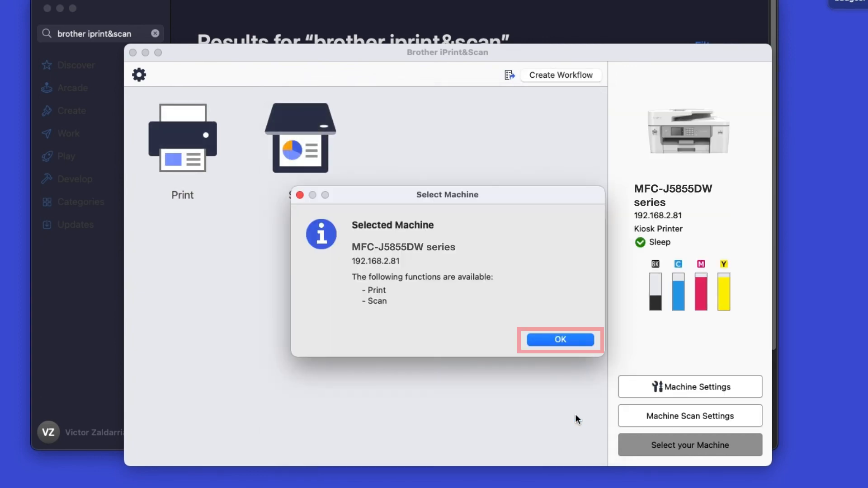
{"action": "left_click", "coordinate": [560, 340]}
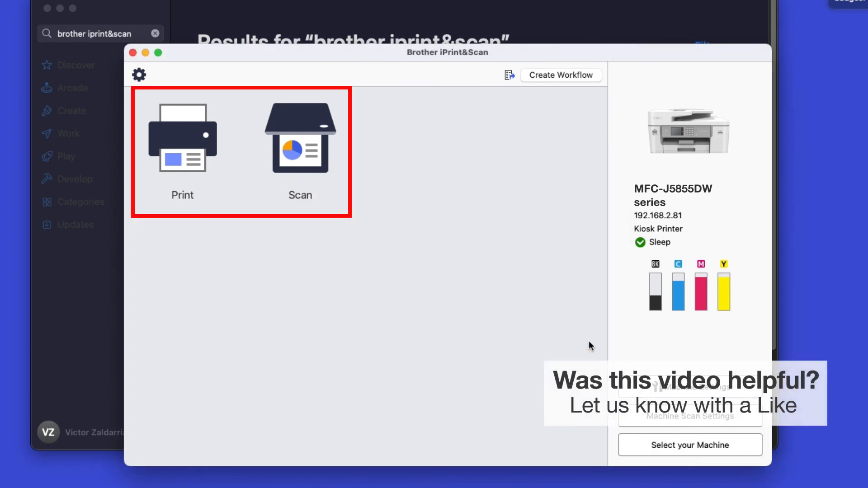